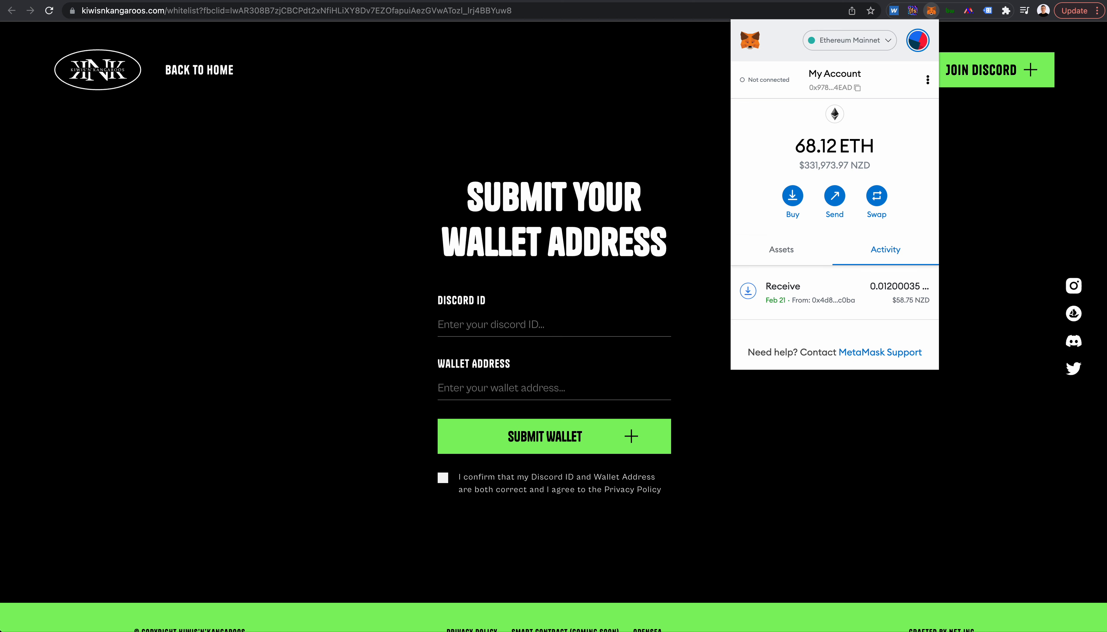
{"action": "mouse_move", "coordinate": [885, 92]}
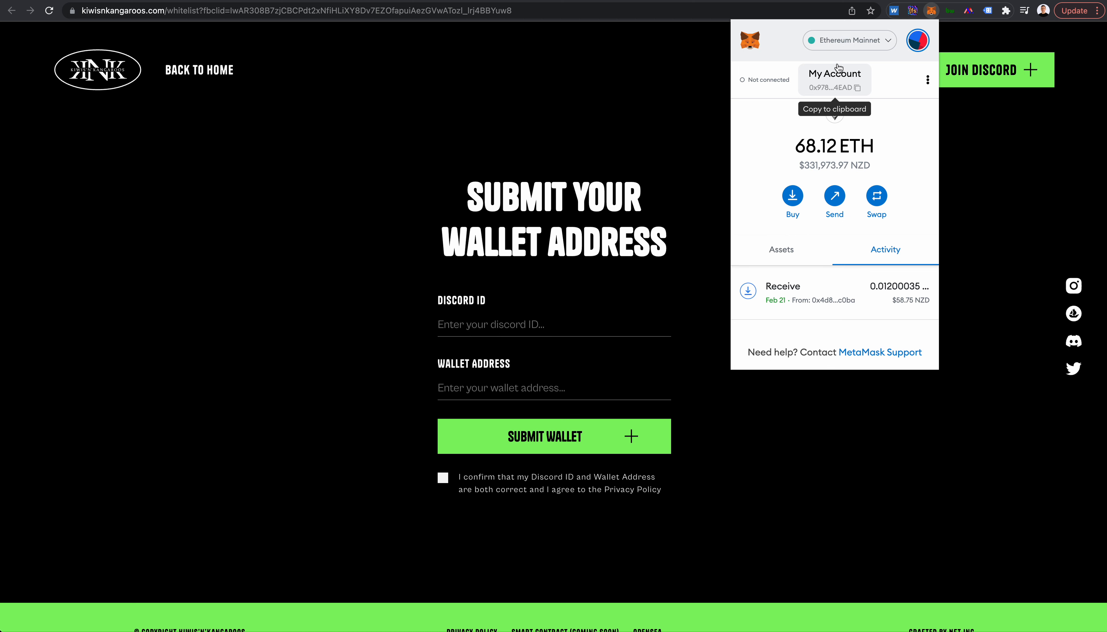
{"action": "mouse_move", "coordinate": [837, 93]}
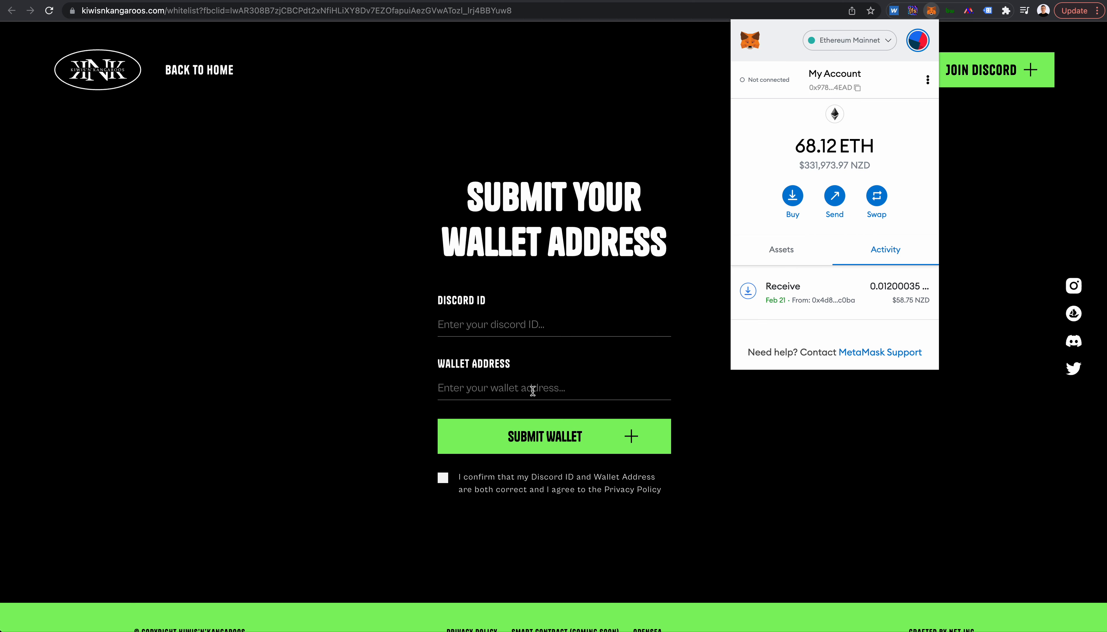
{"action": "type", "text": "0x9783AA7ef227b460A86aF4492922D1c8c0"}
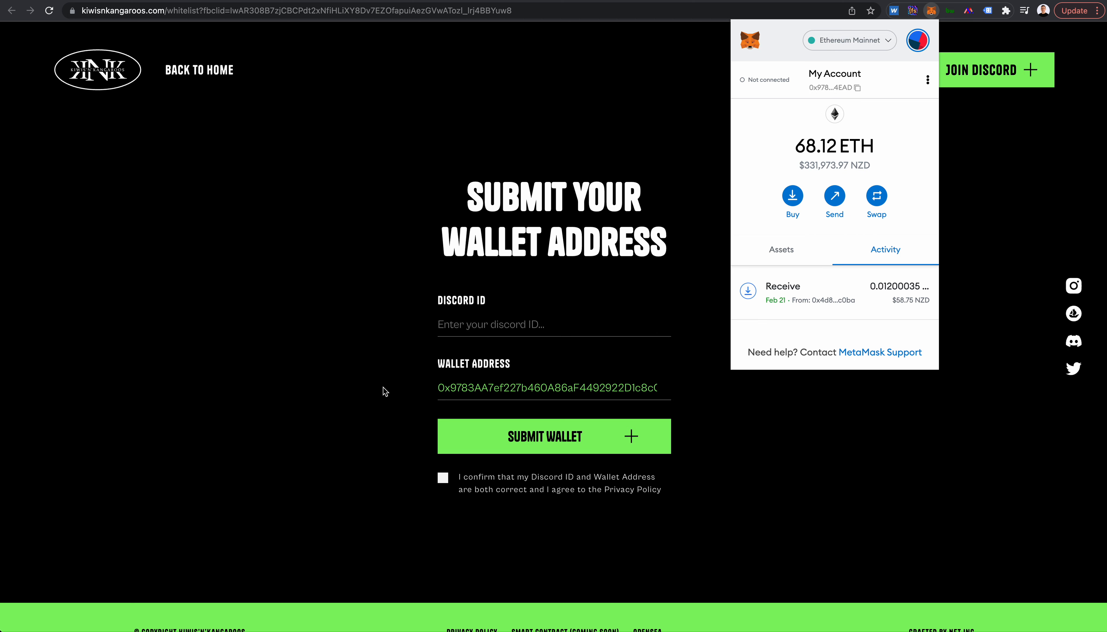
{"action": "mouse_move", "coordinate": [553, 312]}
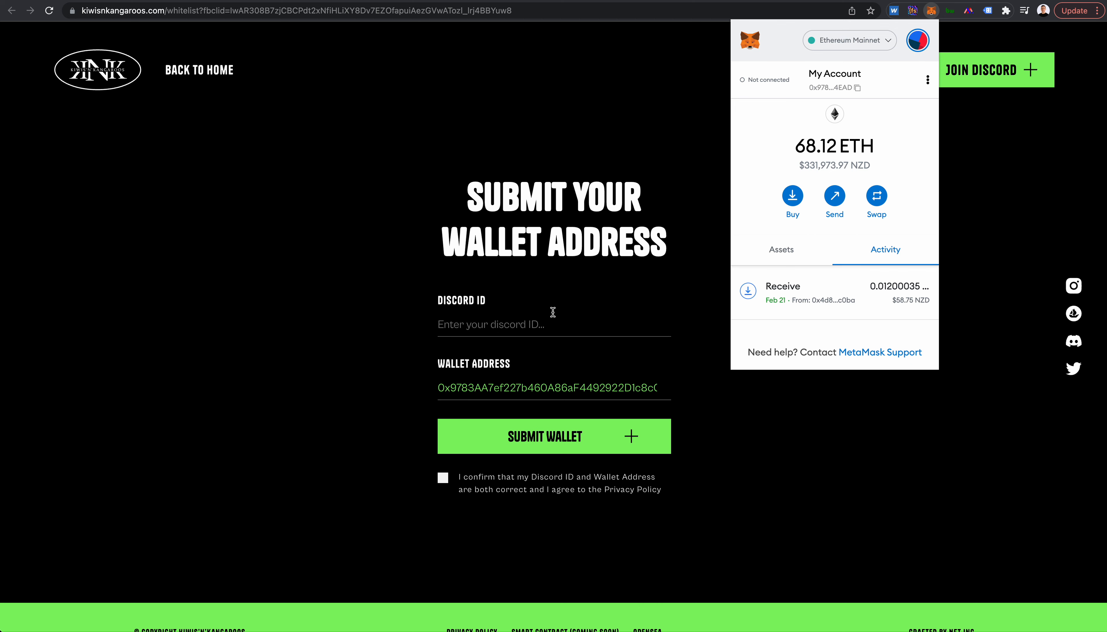